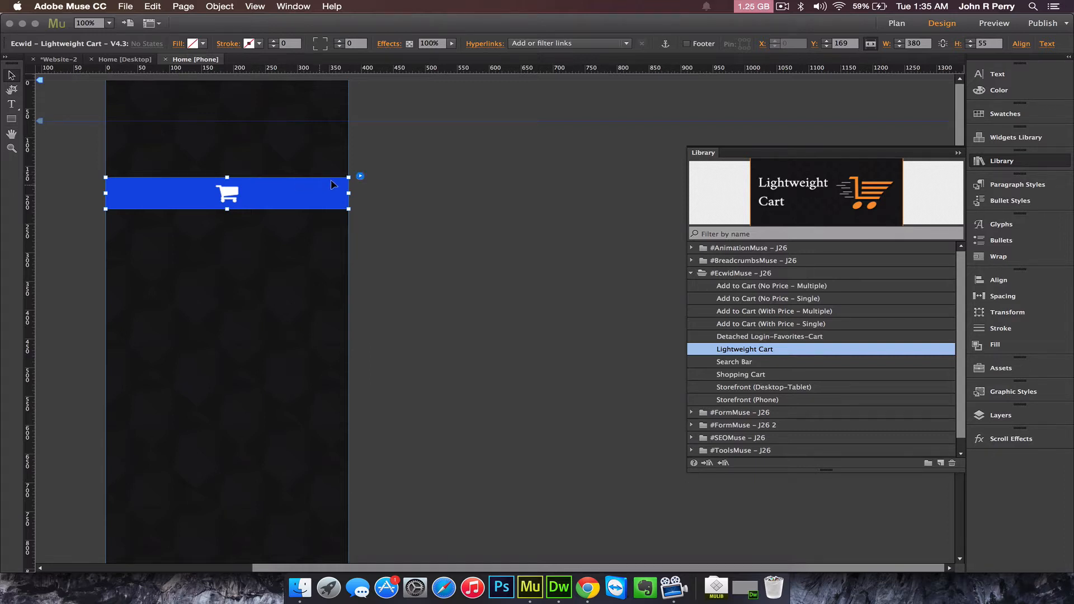
Bring up the Options panel of the selected Lightweight Cart widget.
{"action": "left_click", "coordinate": [359, 177]}
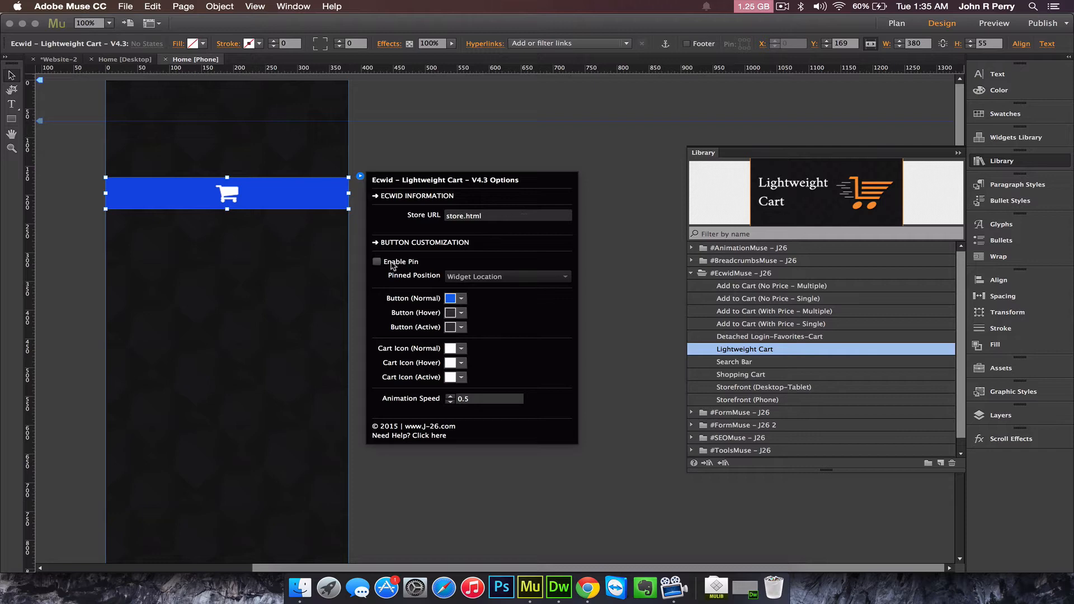
Enable pinning for the cart and set its Pinned Position to Top.
{"action": "left_click", "coordinate": [376, 262]}
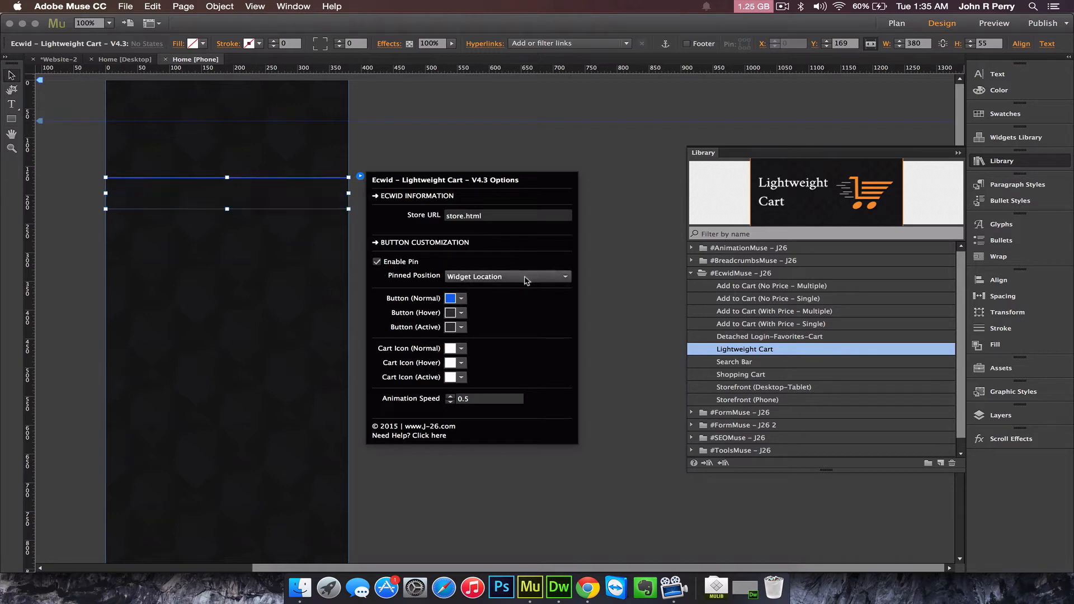
{"action": "left_click", "coordinate": [506, 276]}
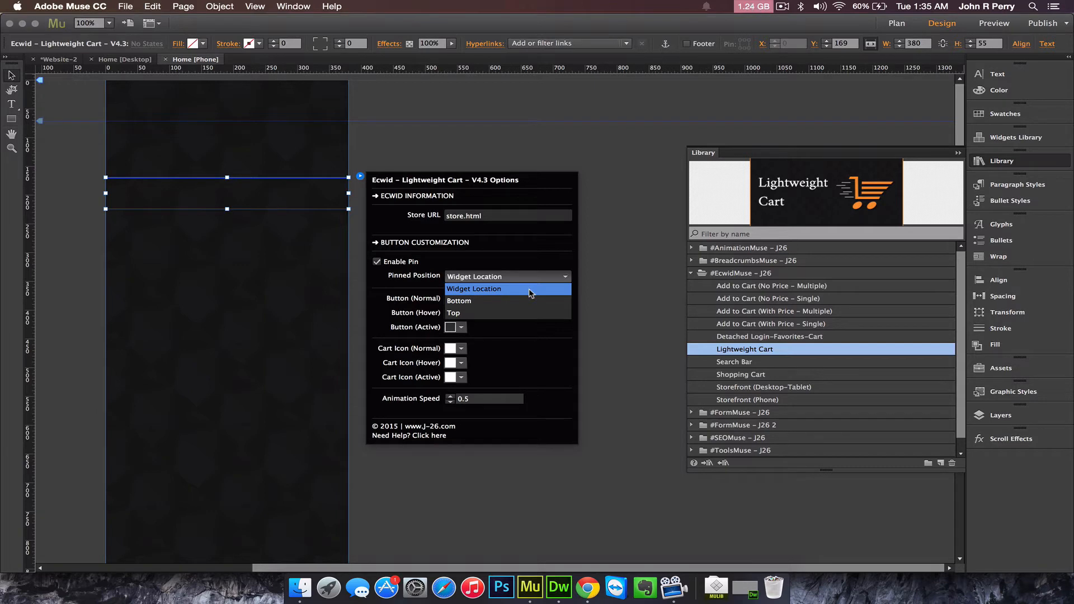
{"action": "mouse_move", "coordinate": [490, 301]}
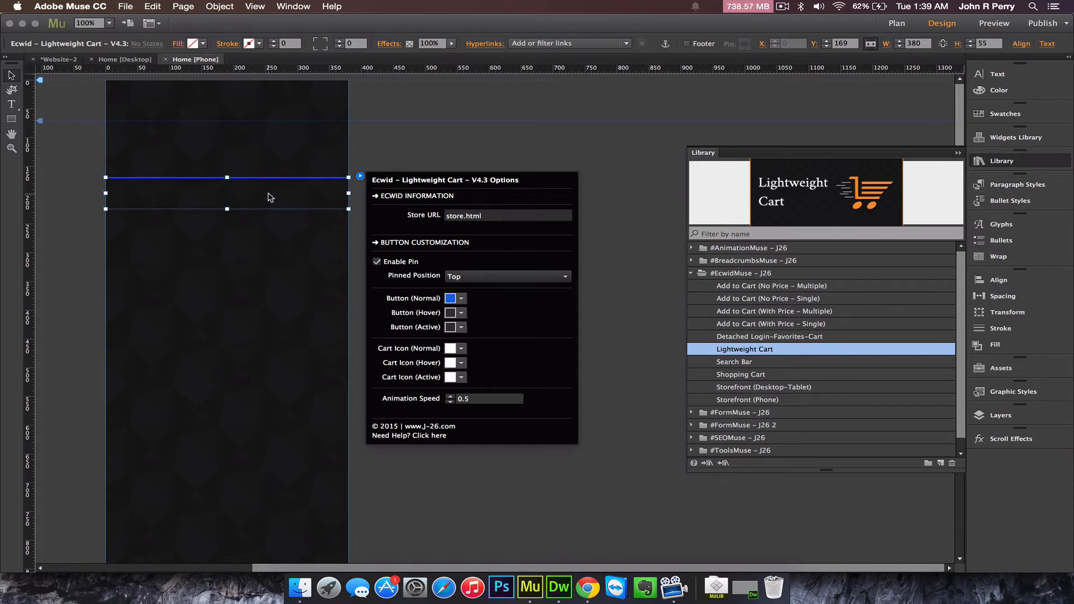
{"action": "mouse_move", "coordinate": [389, 248]}
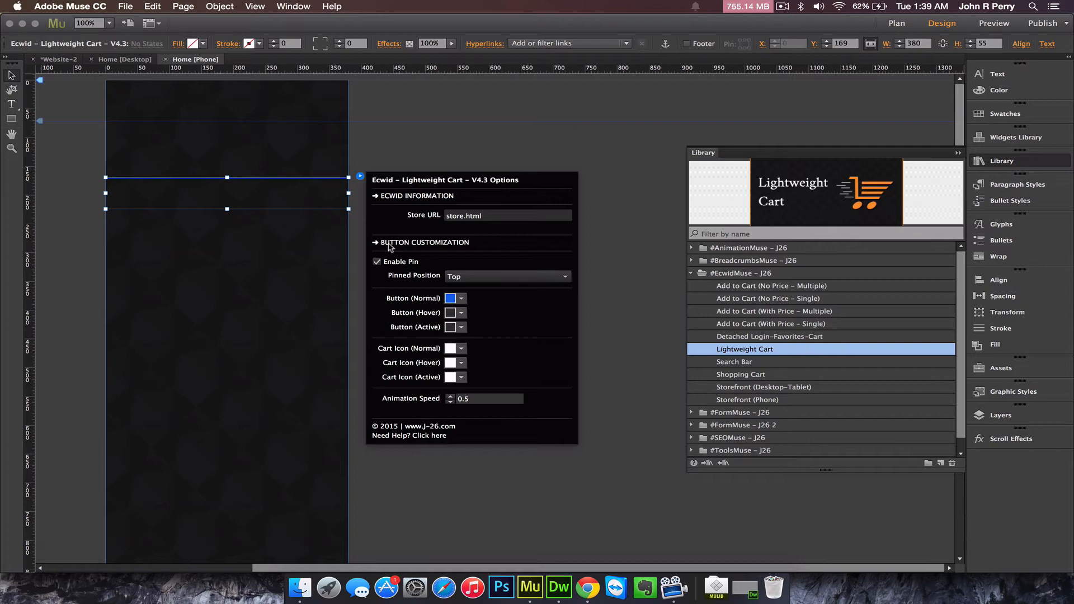
{"action": "mouse_move", "coordinate": [483, 293]}
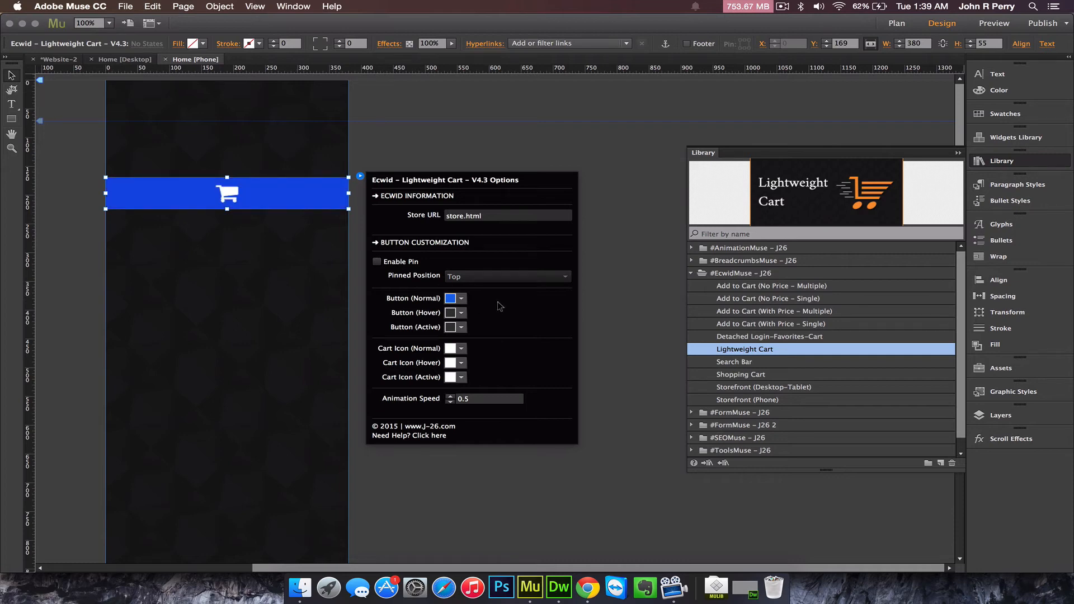
{"action": "mouse_move", "coordinate": [494, 313]}
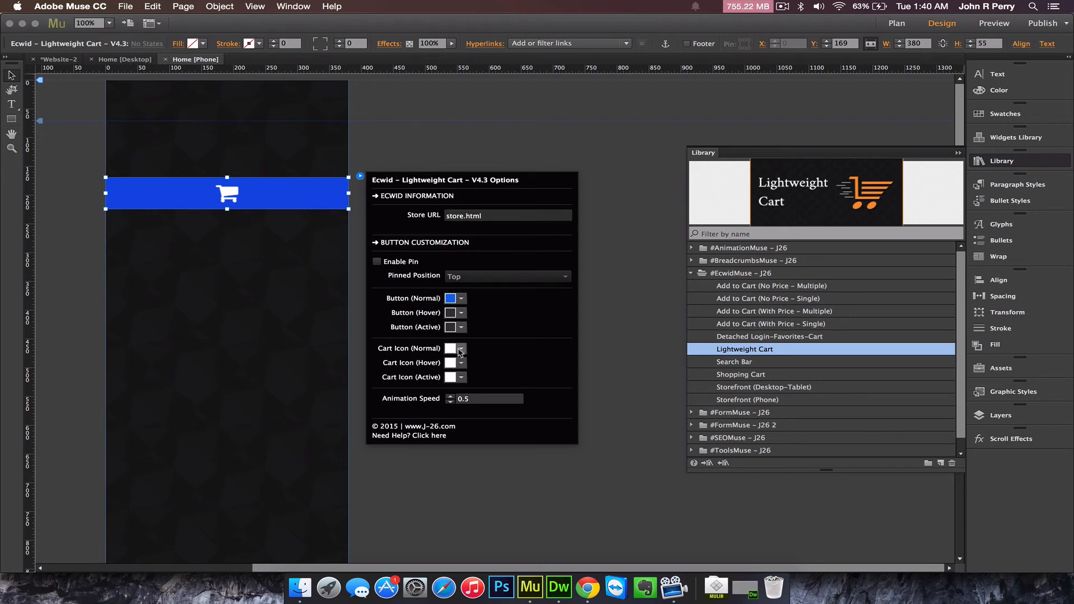
Set the Cart Icon (Normal) colour to red FF0000.
{"action": "left_click", "coordinate": [462, 348]}
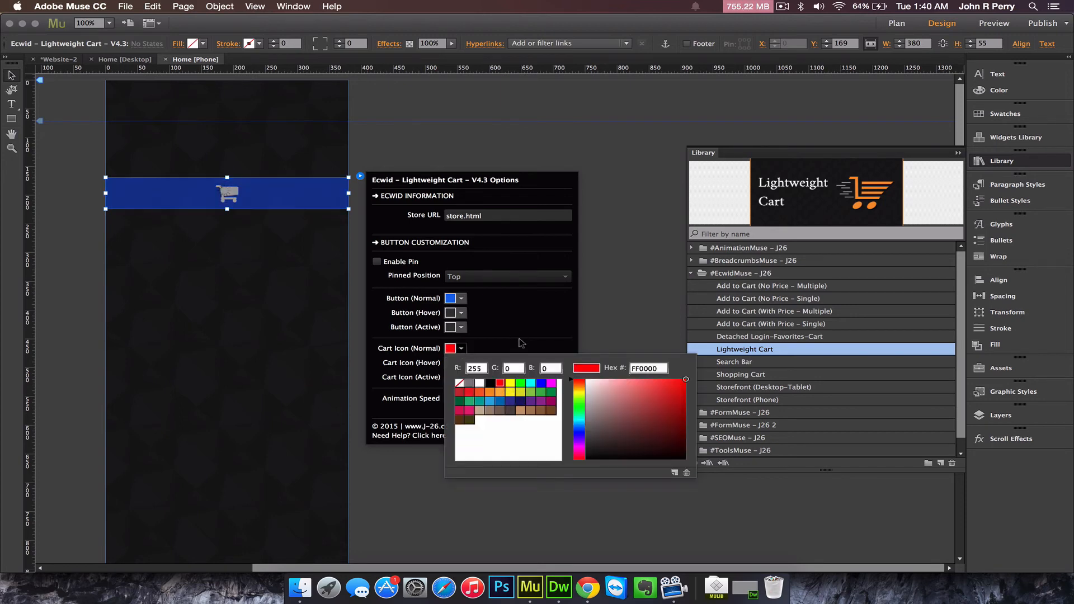